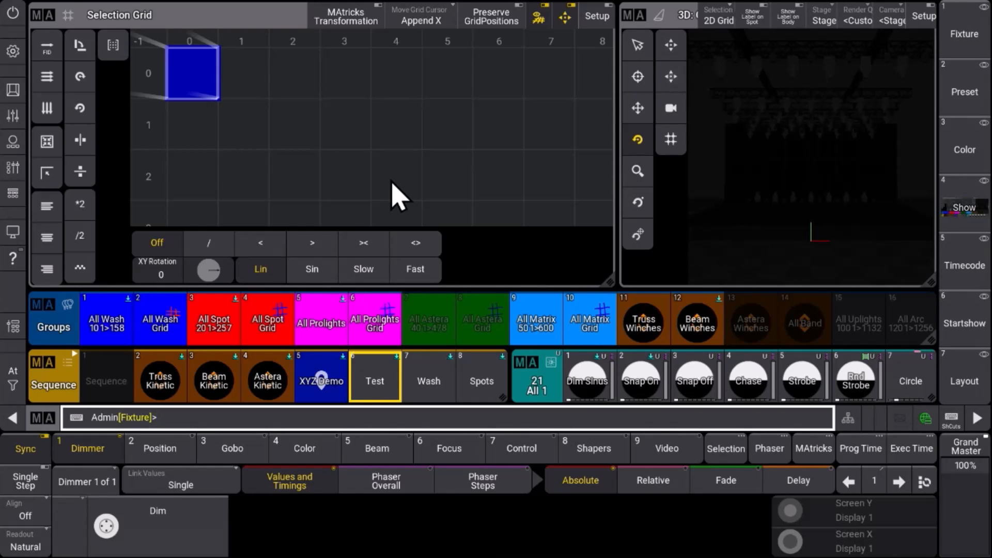
pyautogui.moveTo(161, 168)
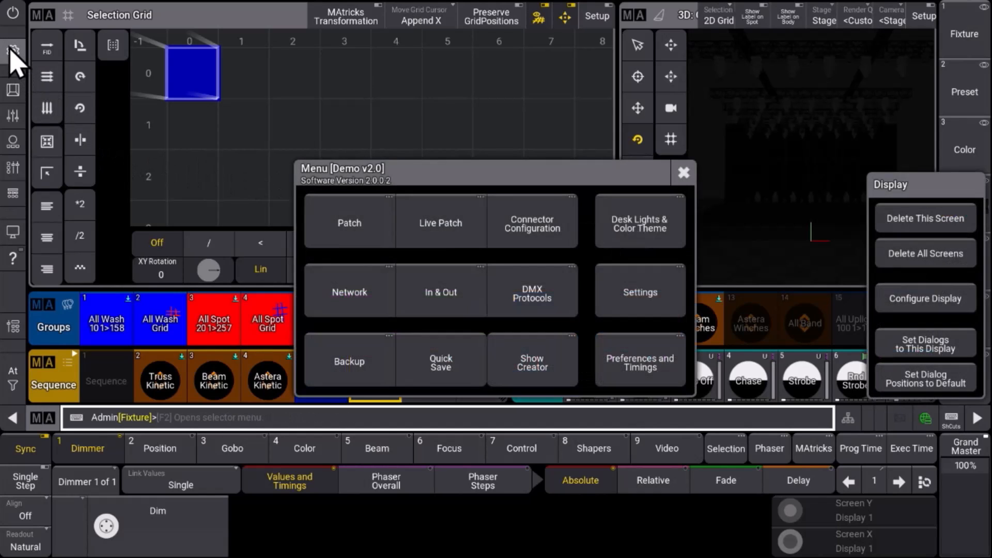
pyautogui.moveTo(532, 363)
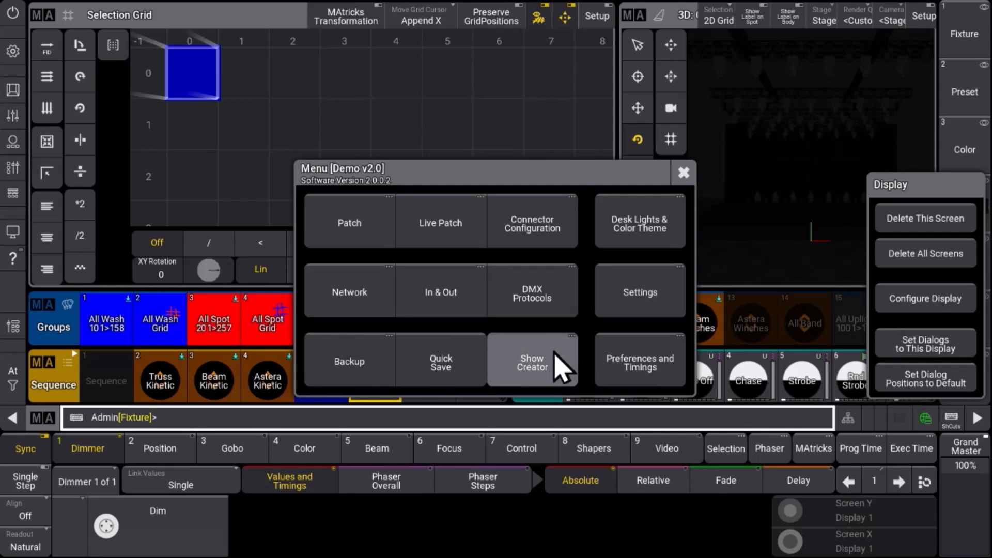
pyautogui.moveTo(546, 377)
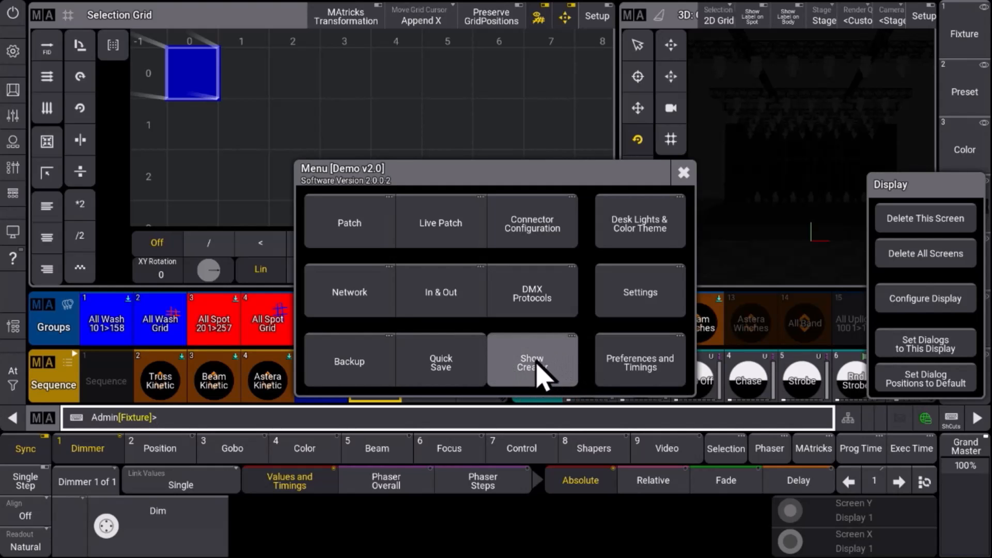
# Open Show Creator's Store Presets to FT page listing the nine fixture types
pyautogui.click(532, 363)
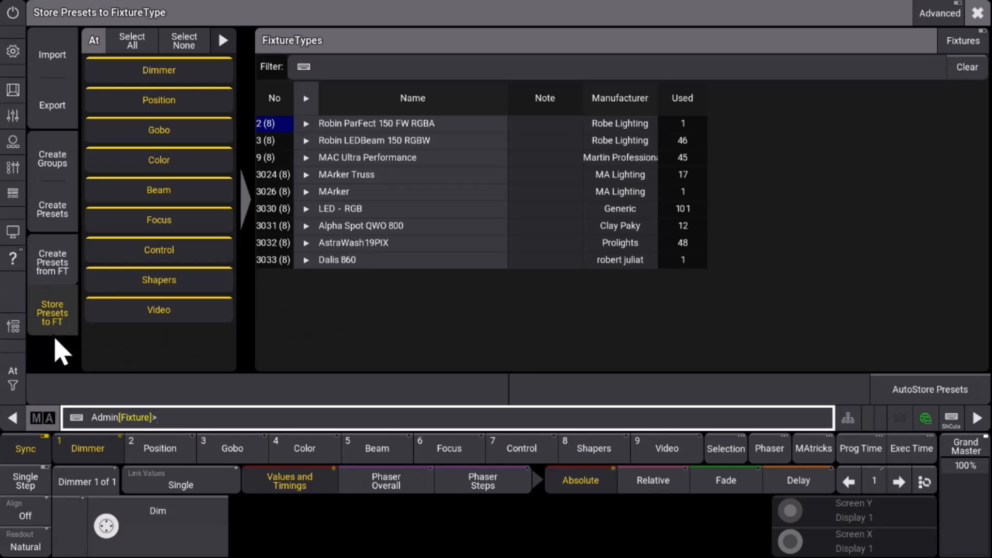
pyautogui.moveTo(63, 342)
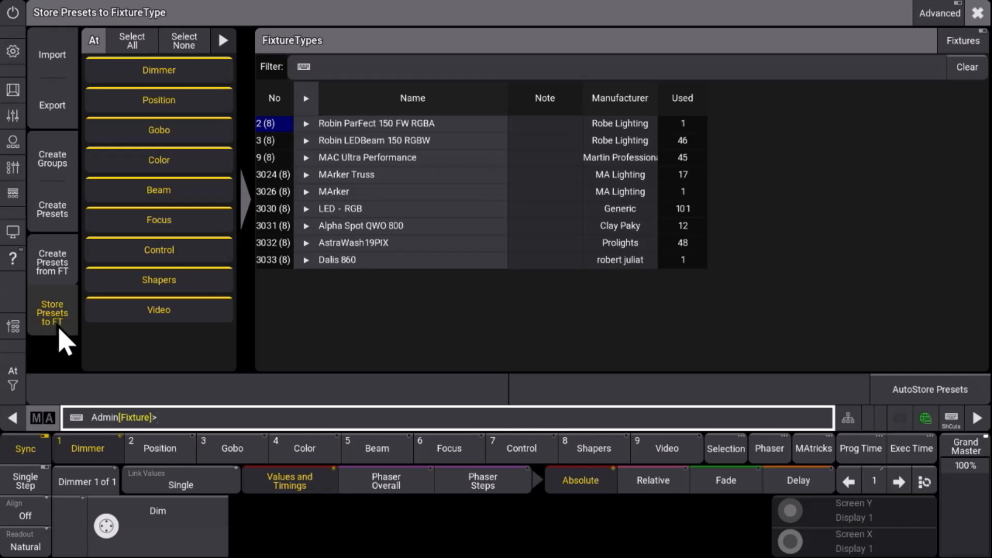
pyautogui.moveTo(57, 332)
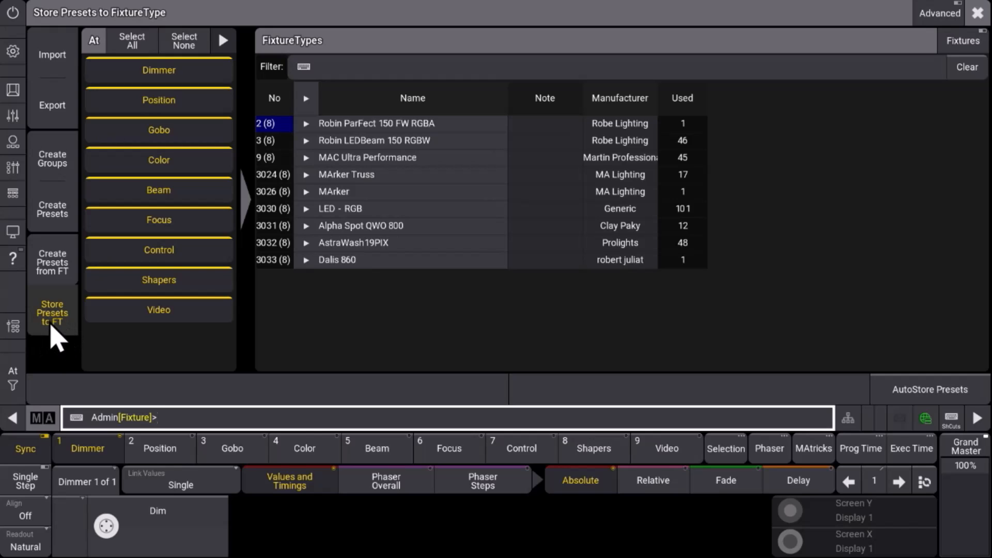
pyautogui.moveTo(146, 259)
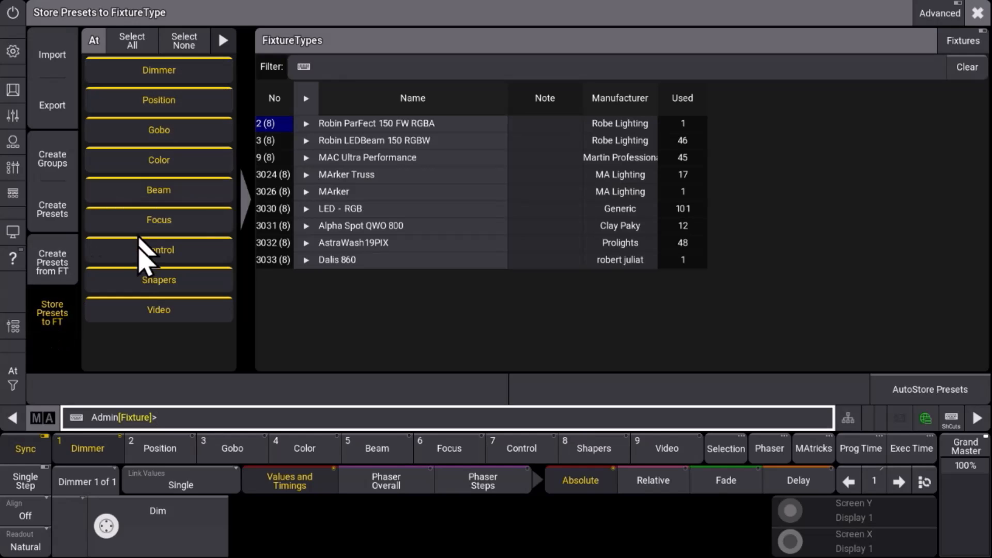
pyautogui.moveTo(158, 99)
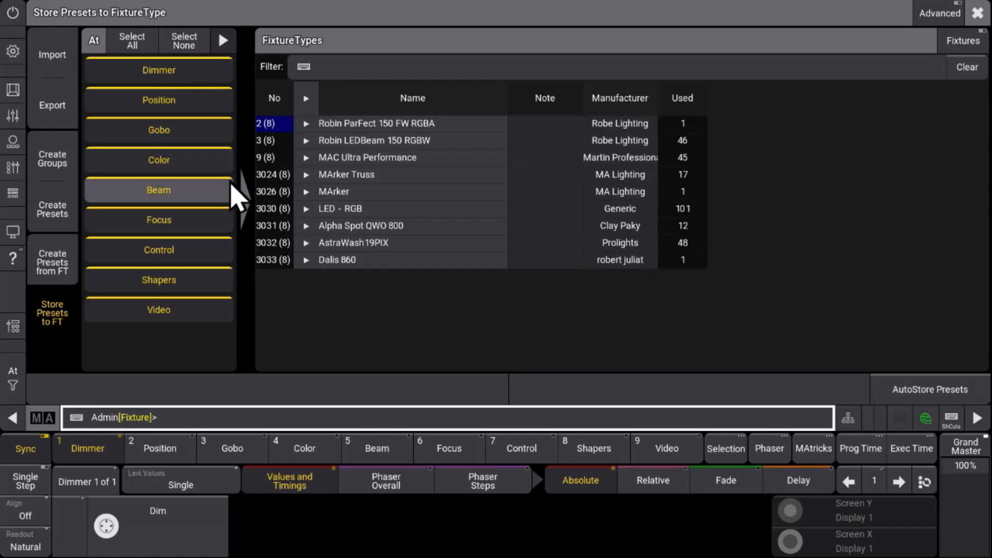
pyautogui.moveTo(415, 243)
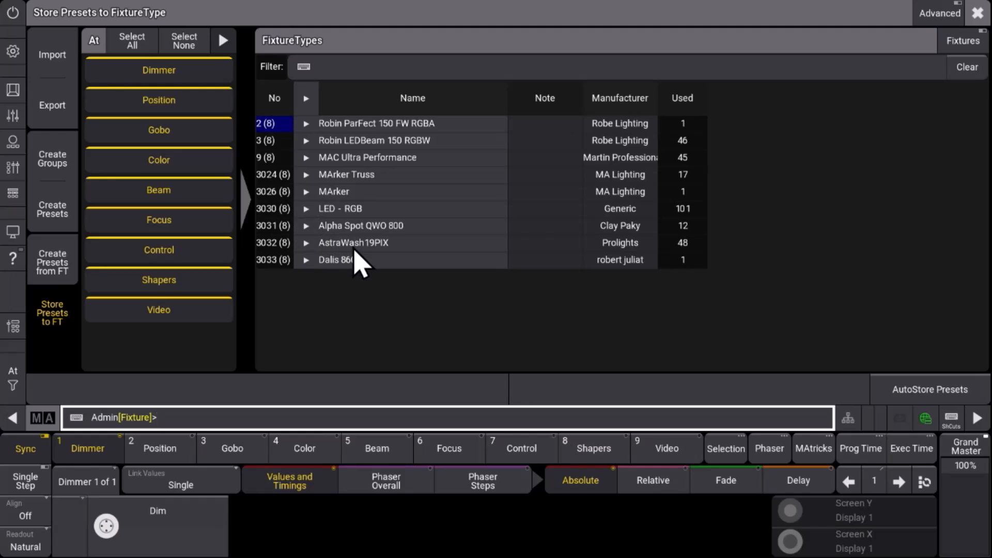
pyautogui.moveTo(361, 264)
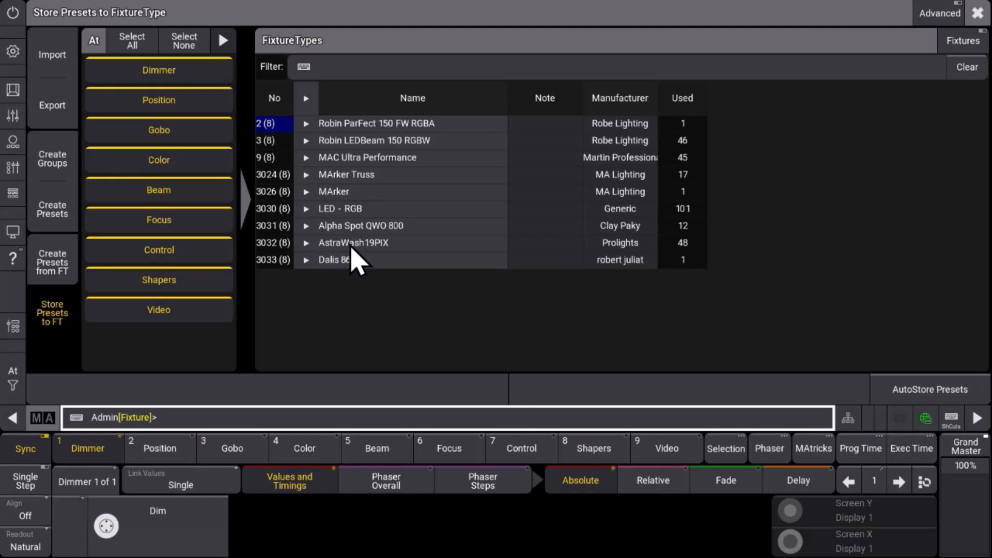
pyautogui.moveTo(354, 237)
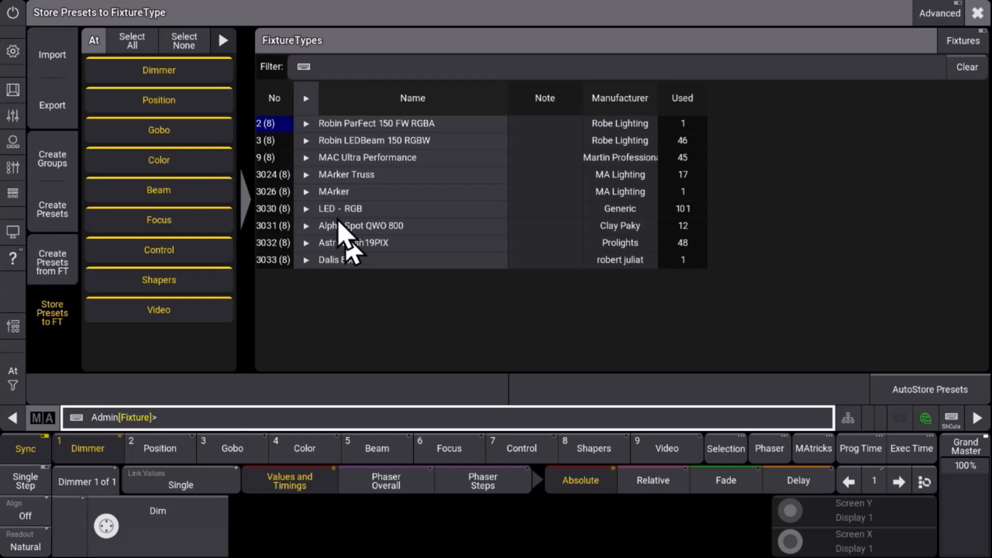
# Keep only Color active and target AstraWash19PIX's Basic+Pixel_23ch+76ch DMX mode
pyautogui.click(184, 40)
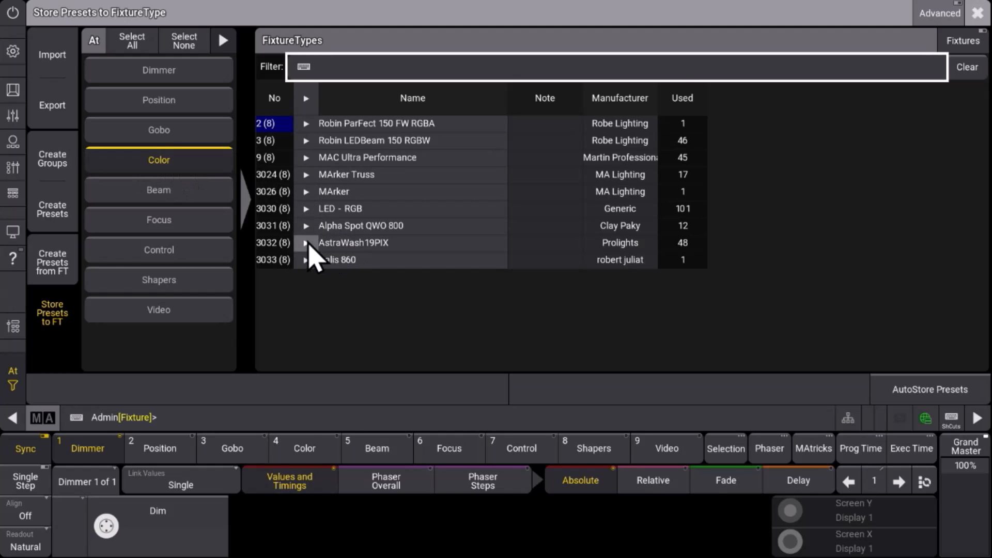
pyautogui.click(307, 242)
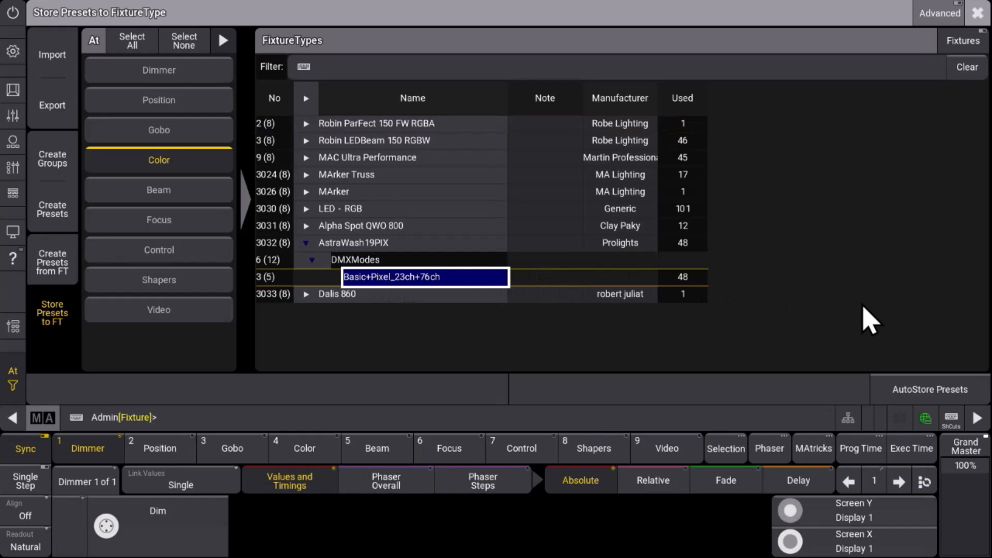
pyautogui.click(930, 389)
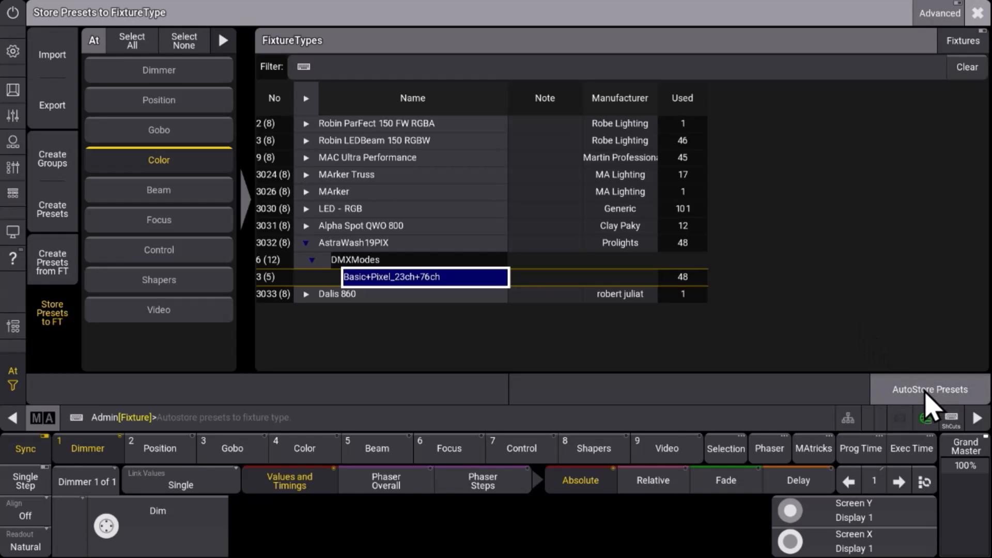
# AutoStore the color presets into AstraWash19PIX with Merge, storing 225 presets
pyautogui.click(930, 389)
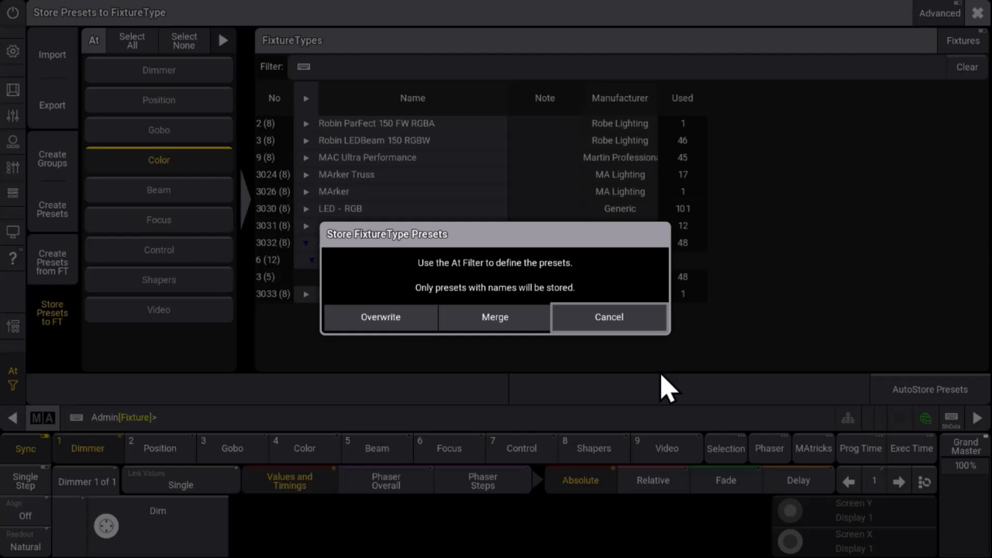
pyautogui.moveTo(547, 379)
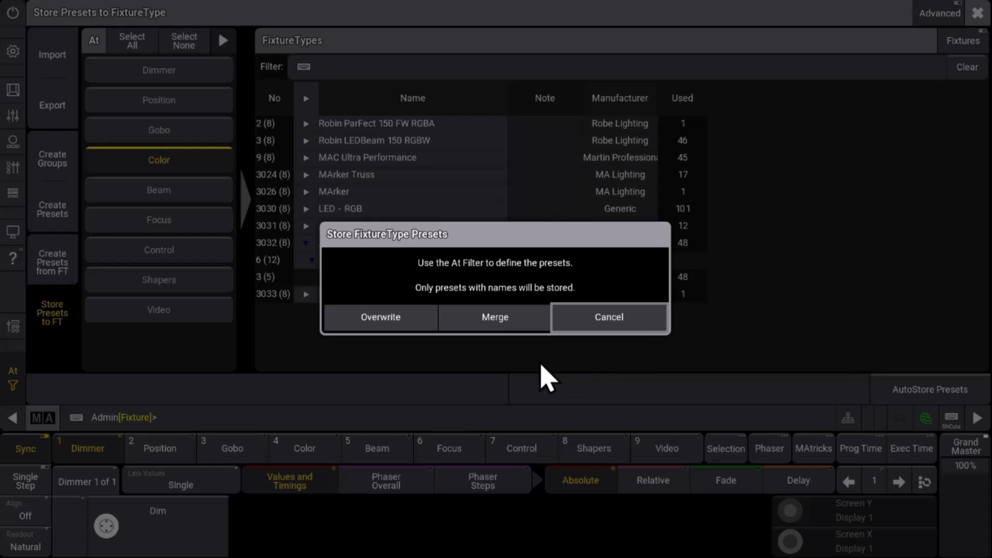
pyautogui.moveTo(539, 364)
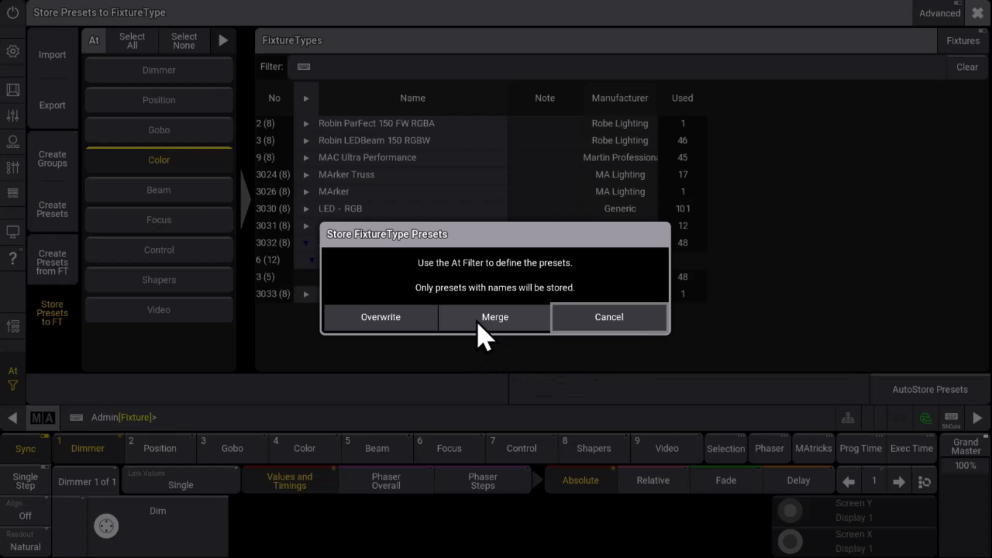
pyautogui.click(495, 317)
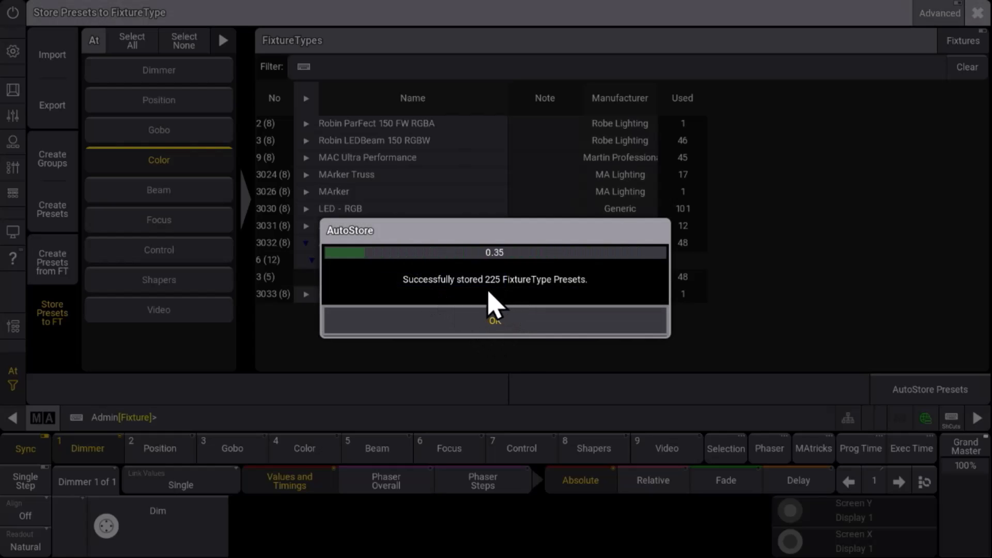
pyautogui.click(494, 321)
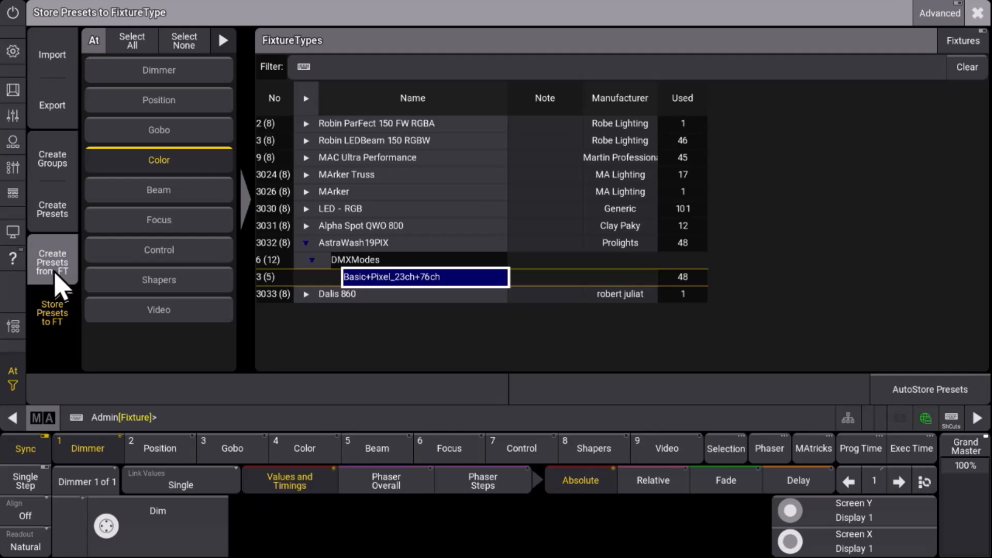
# Show the Create Presets from FT page with only Color active for AstraWash19PIX
pyautogui.click(51, 262)
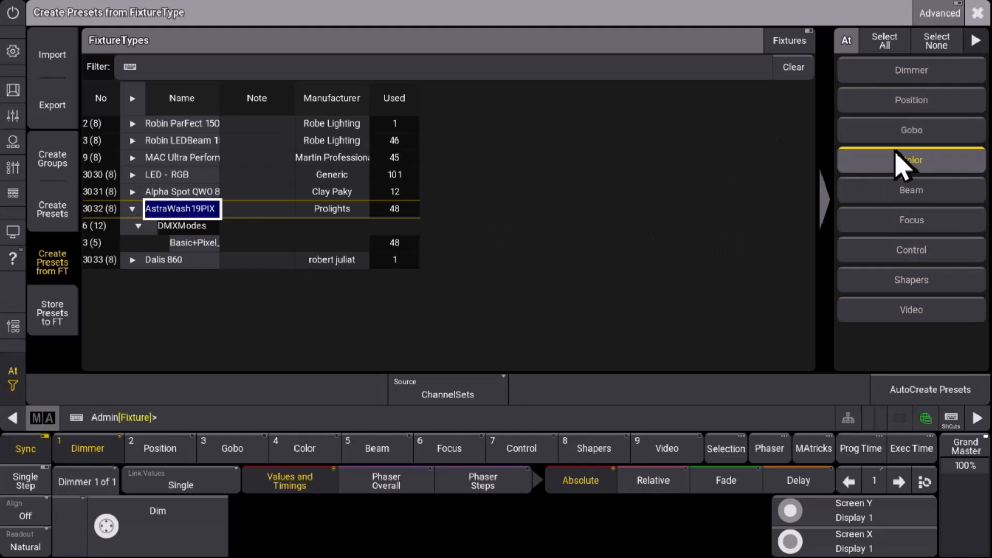
pyautogui.click(911, 160)
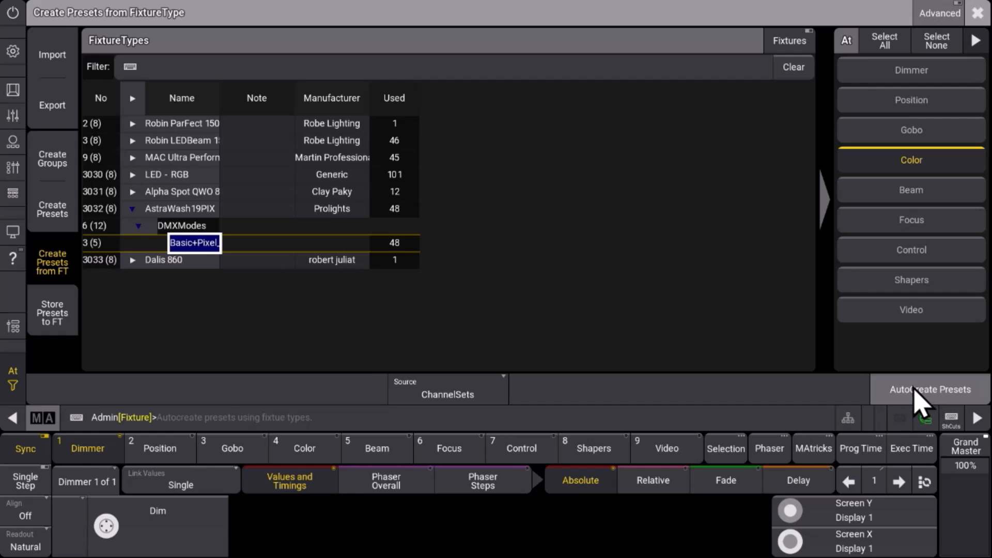
# AutoCreate 100 color presets from AstraWash19PIX using Merge on collisions
pyautogui.click(930, 390)
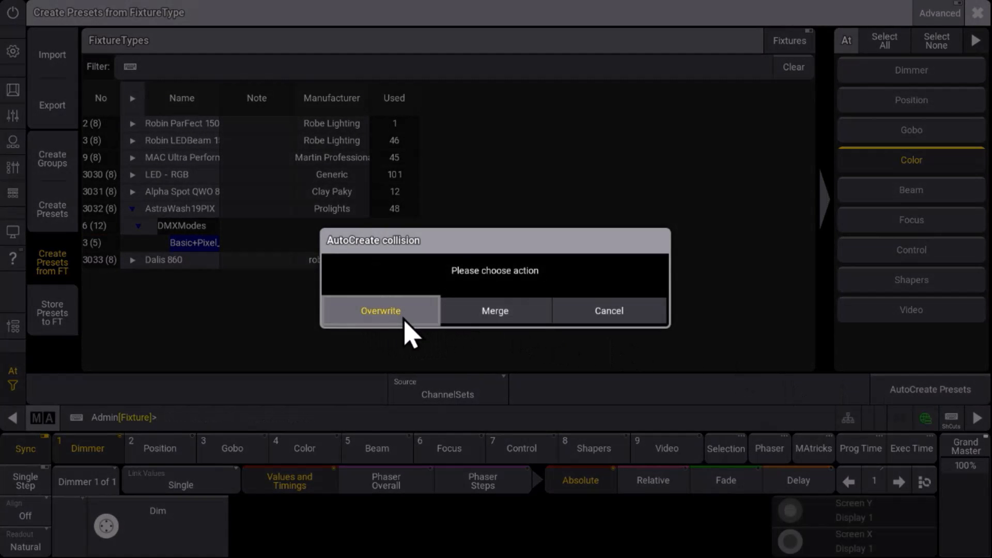
pyautogui.moveTo(495, 311)
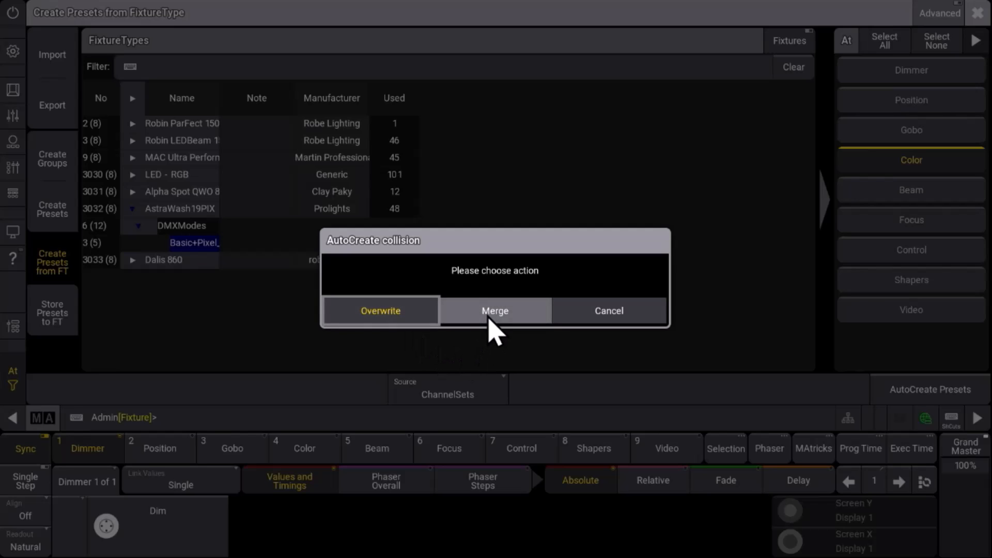
pyautogui.click(495, 311)
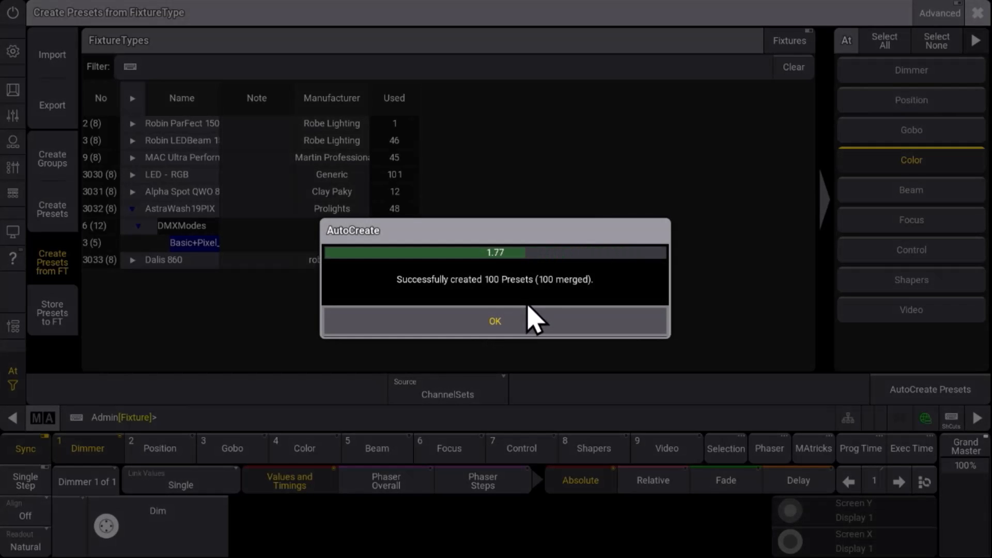
pyautogui.click(495, 321)
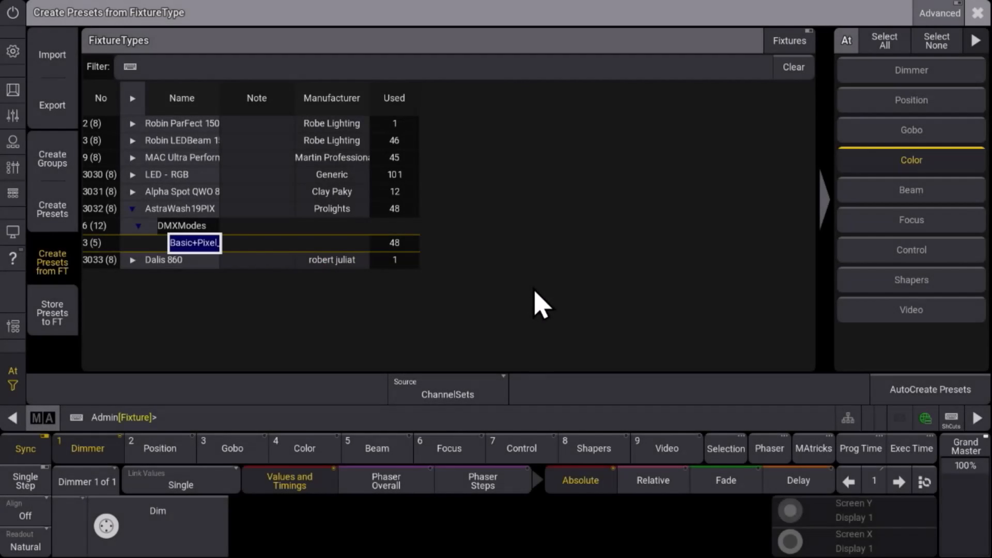